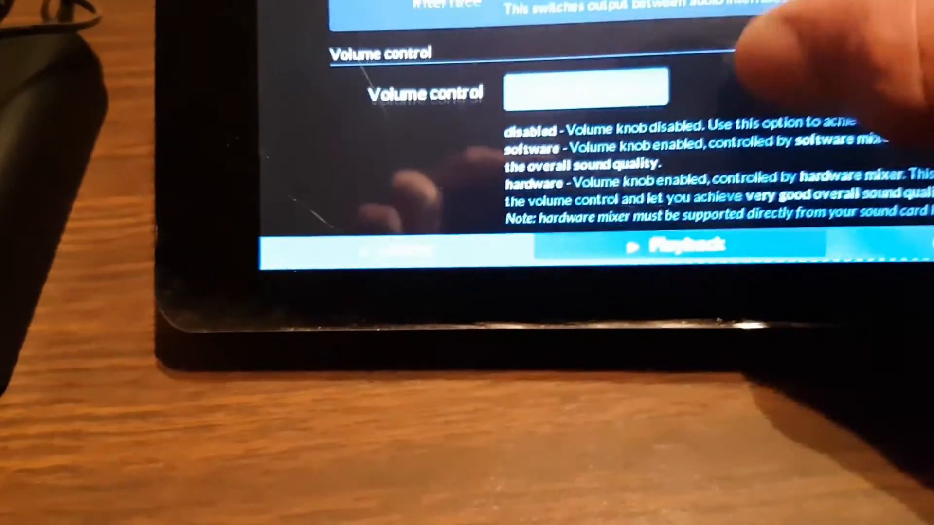
{"action": "scroll", "scroll_direction": "down", "scroll_amount": 3}
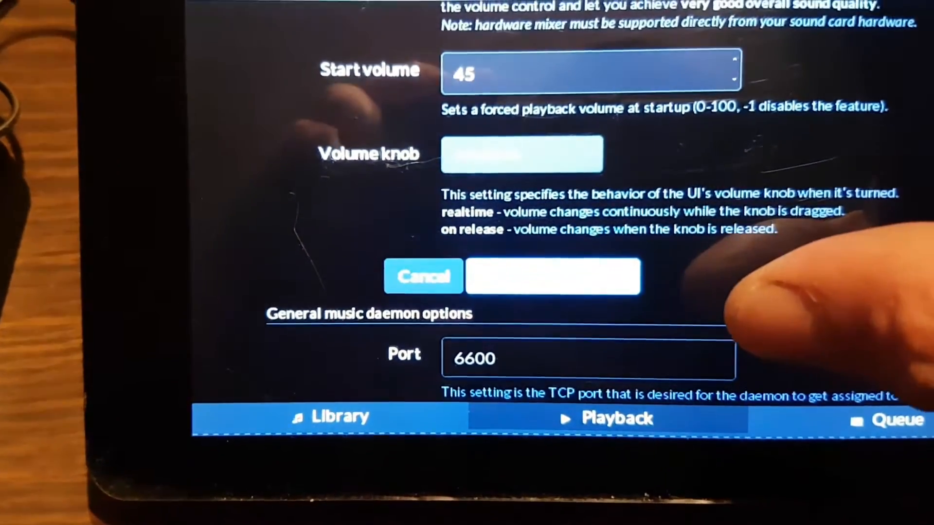
{"action": "scroll", "scroll_direction": "down", "scroll_amount": 3}
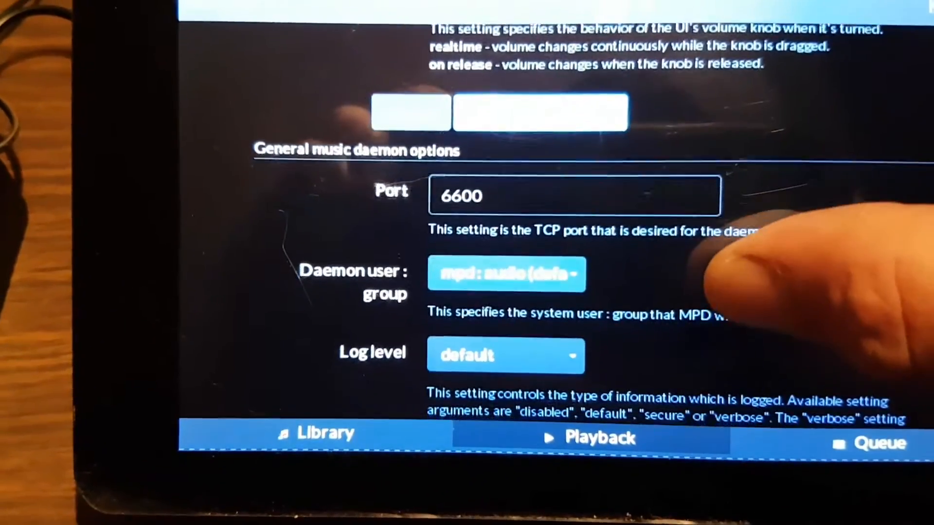
{"action": "scroll", "scroll_direction": "down", "scroll_amount": 3}
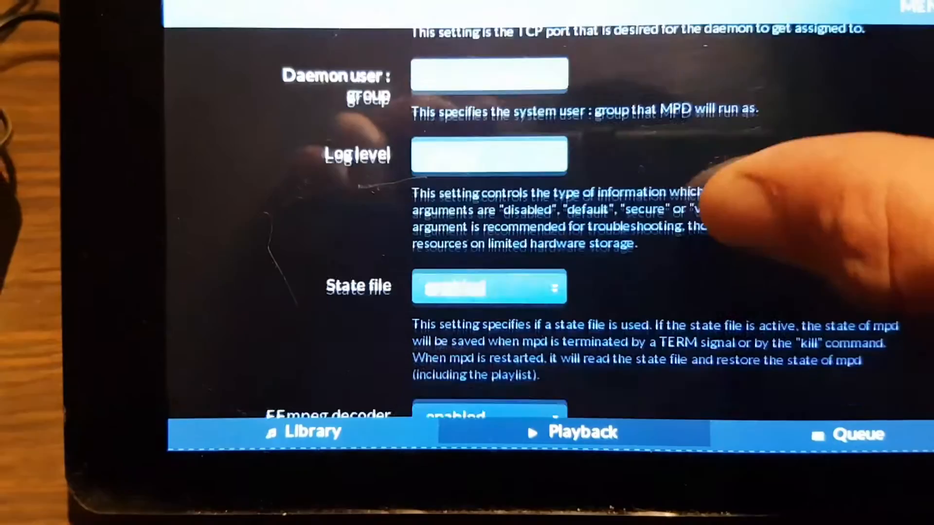
{"action": "scroll", "scroll_direction": "down", "scroll_amount": 3}
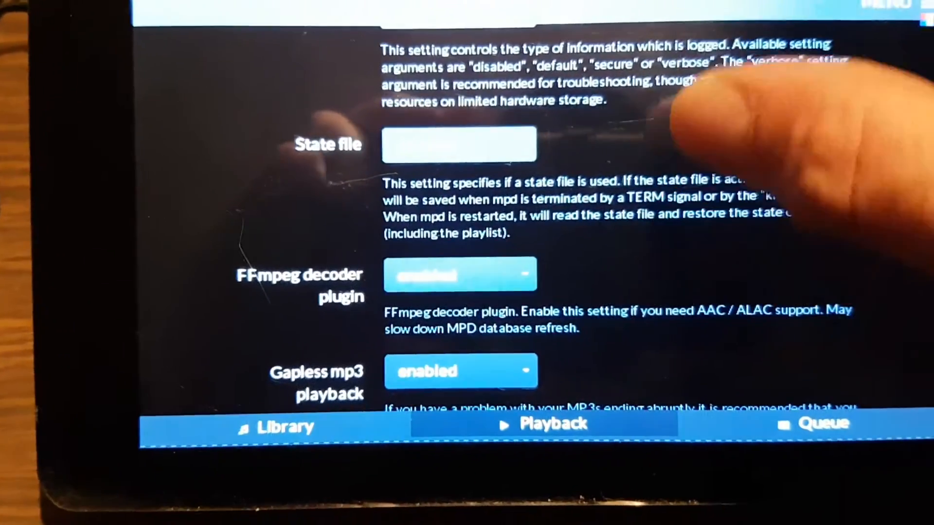